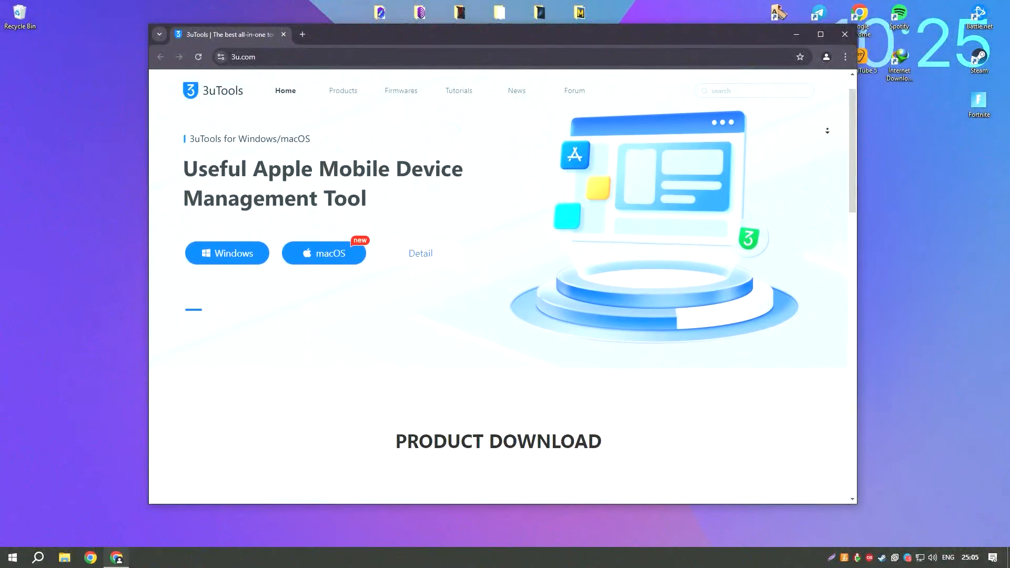
# Scroll the 3u.com homepage down to the PRODUCT DOWNLOAD section and NEWS heading.
pyautogui.scroll(-3)
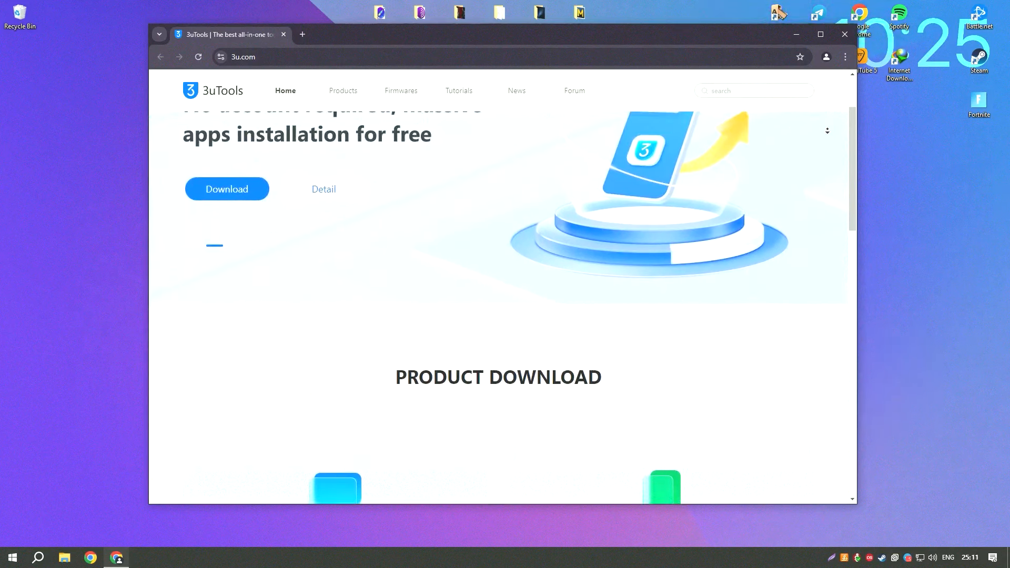
pyautogui.scroll(-3)
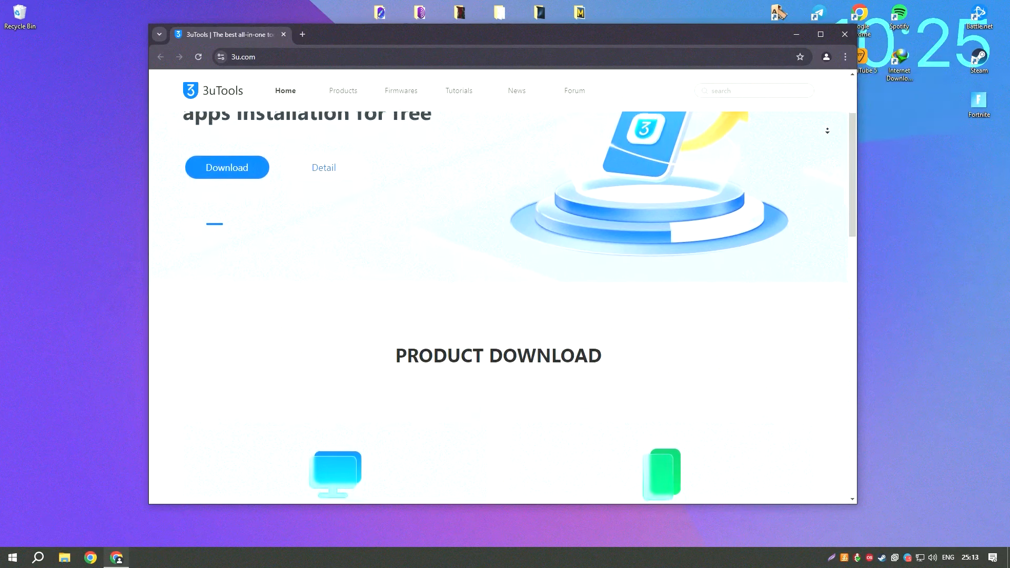
pyautogui.scroll(-3)
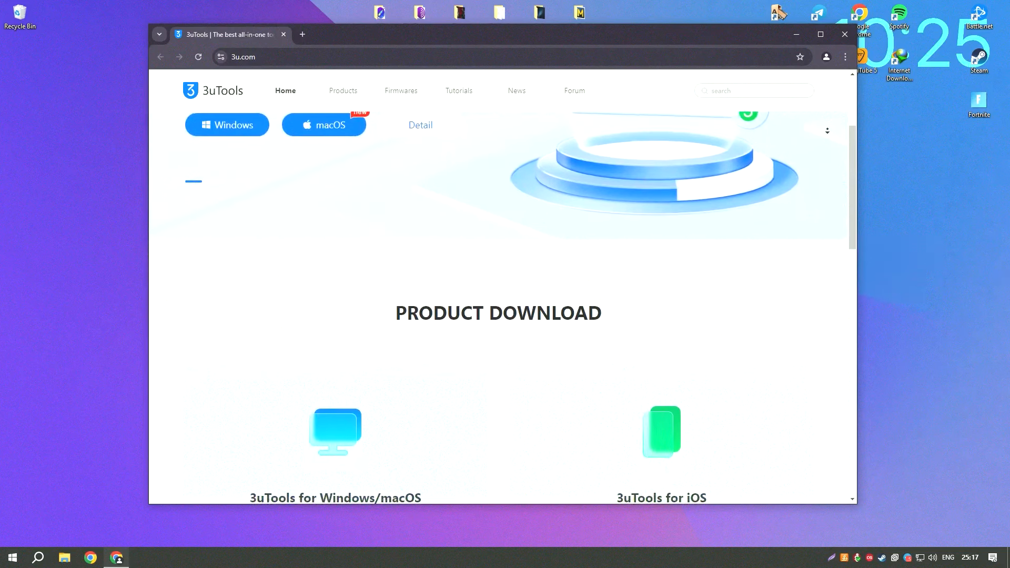
pyautogui.scroll(-3)
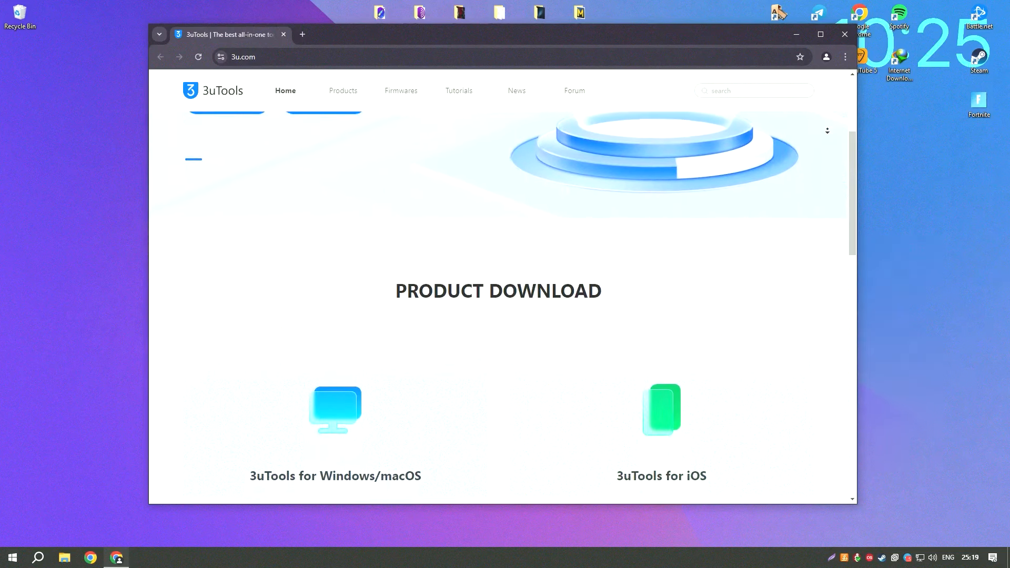
pyautogui.scroll(-3)
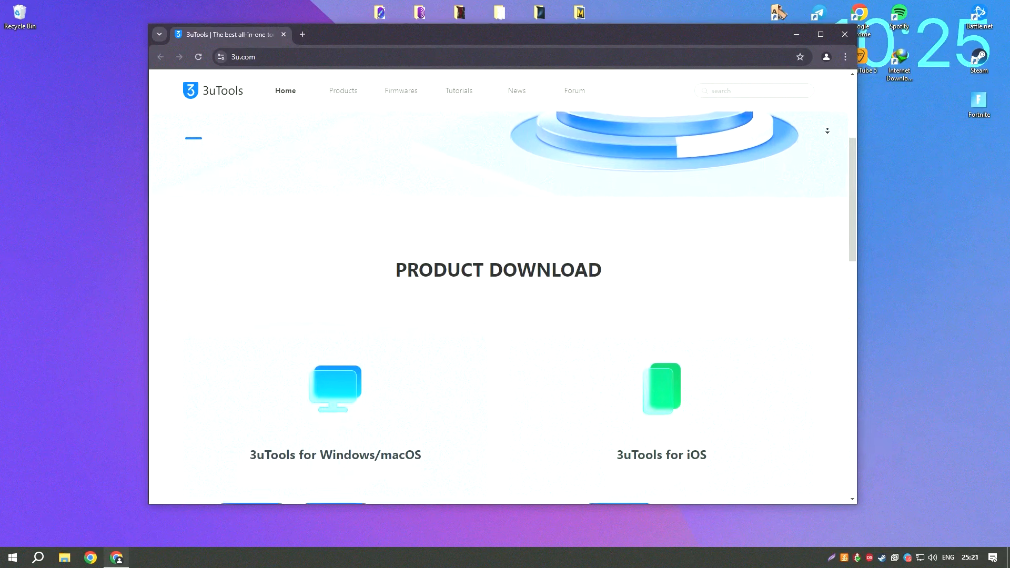
pyautogui.scroll(-3)
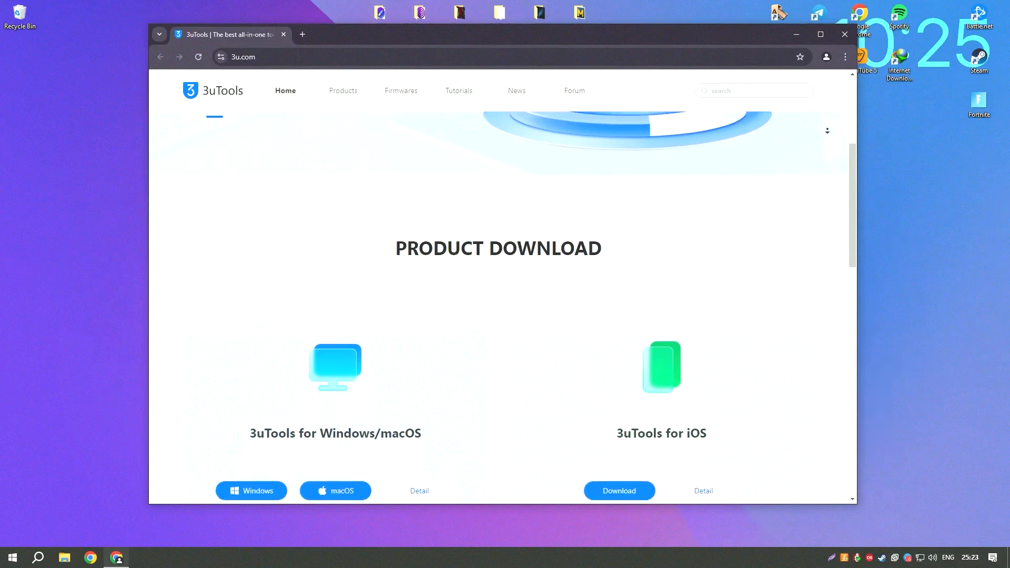
pyautogui.scroll(-3)
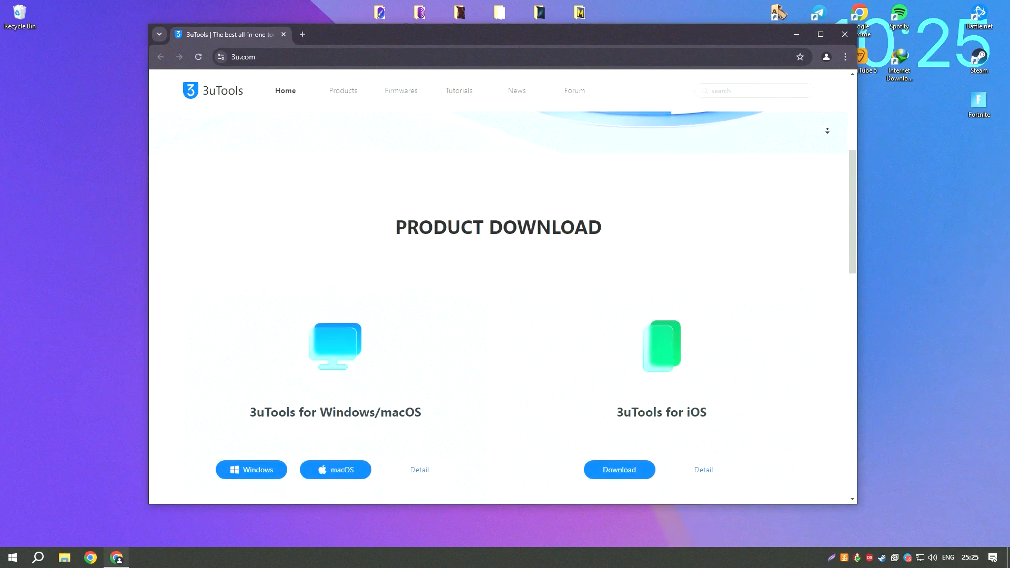
pyautogui.scroll(-3)
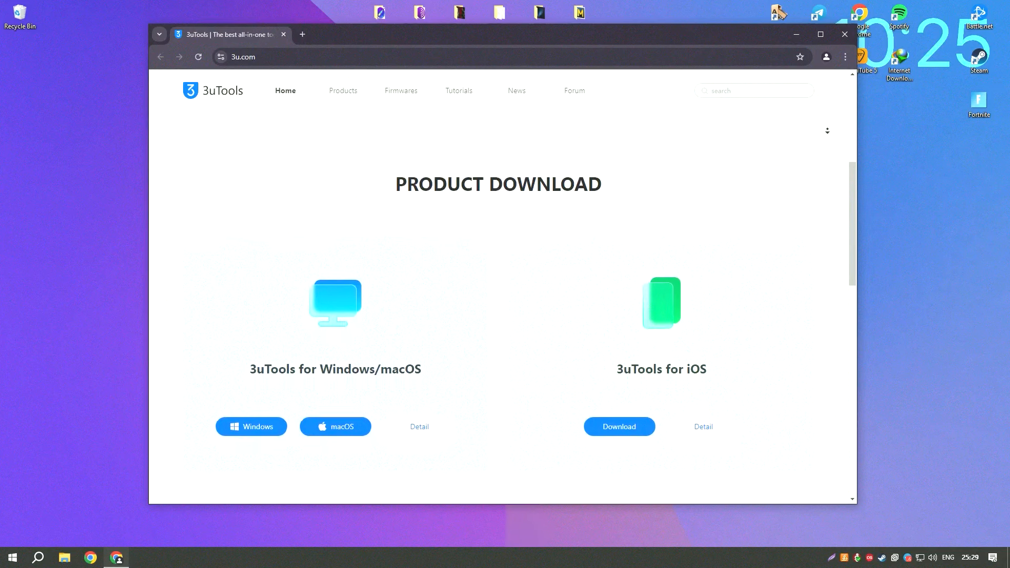
pyautogui.scroll(-3)
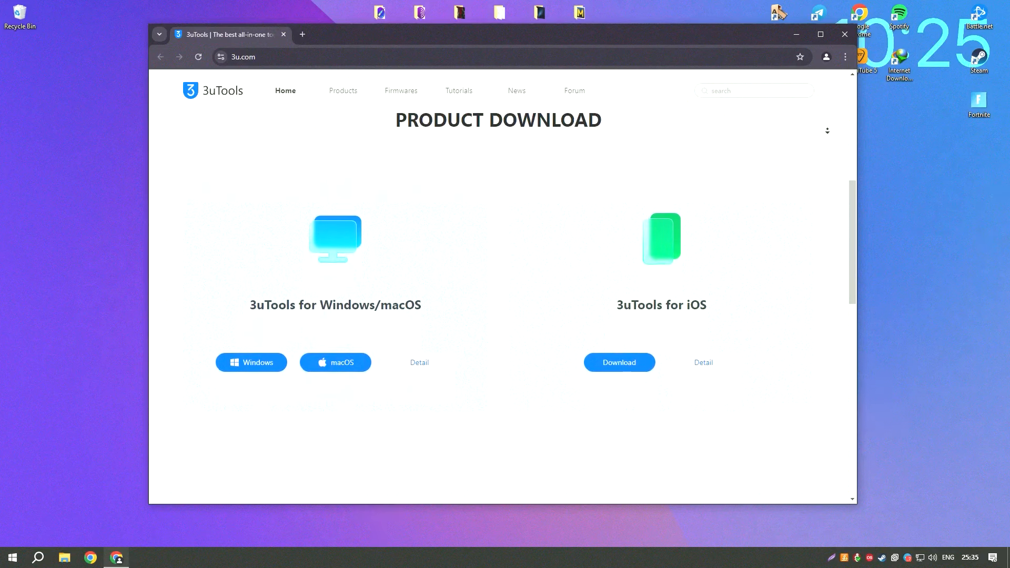
pyautogui.scroll(-3)
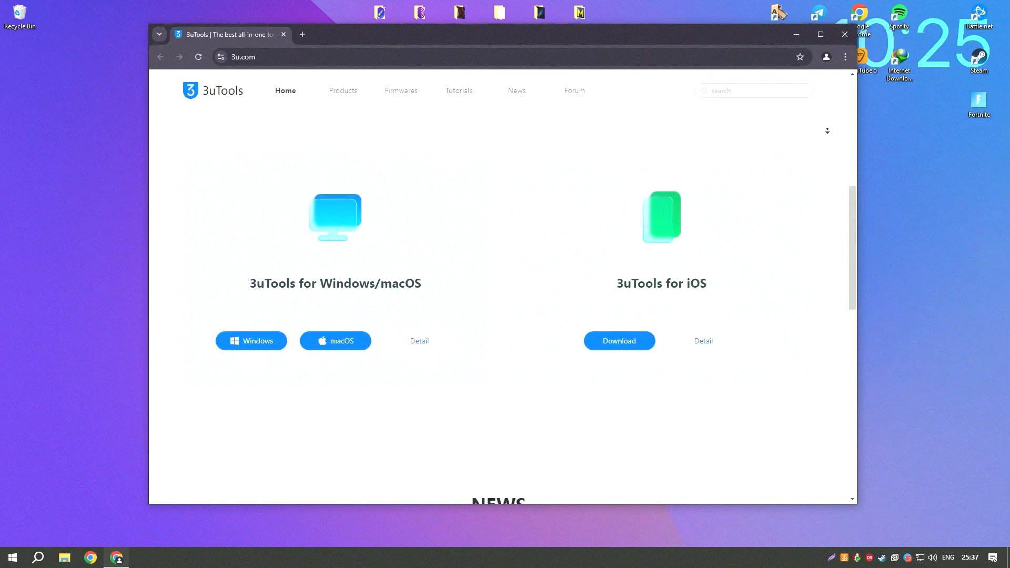
pyautogui.scroll(-3)
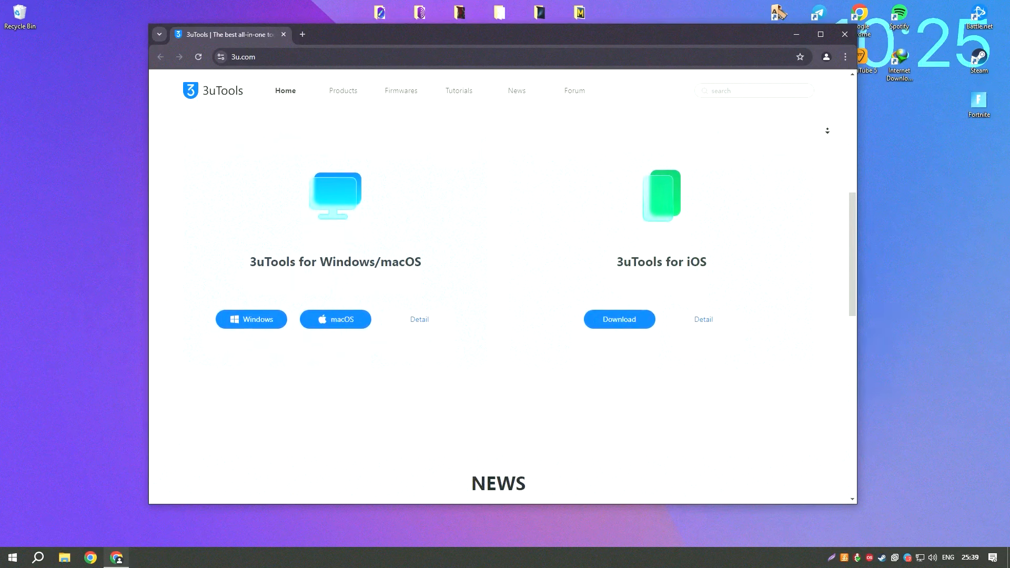
pyautogui.scroll(-3)
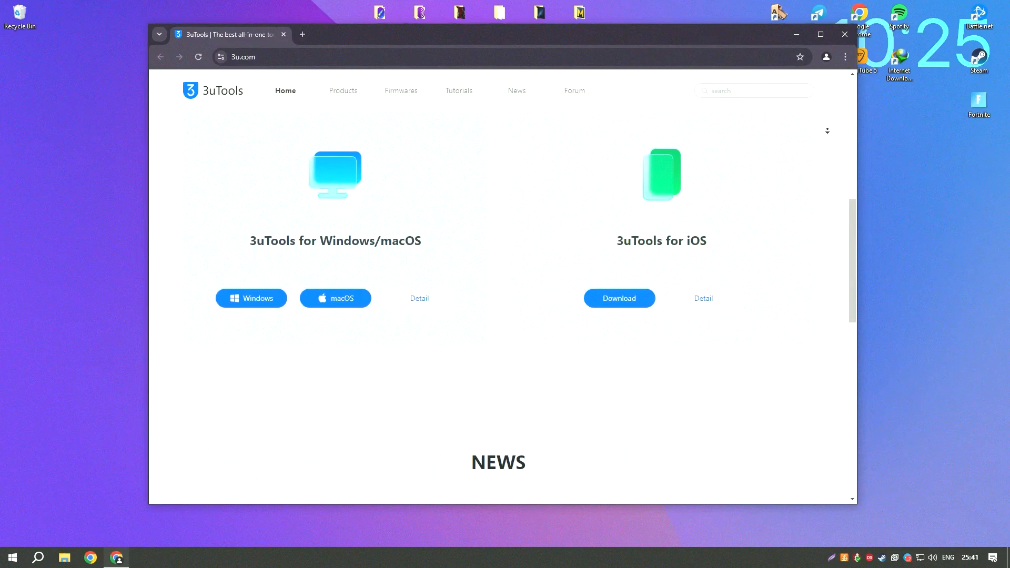
pyautogui.scroll(-3)
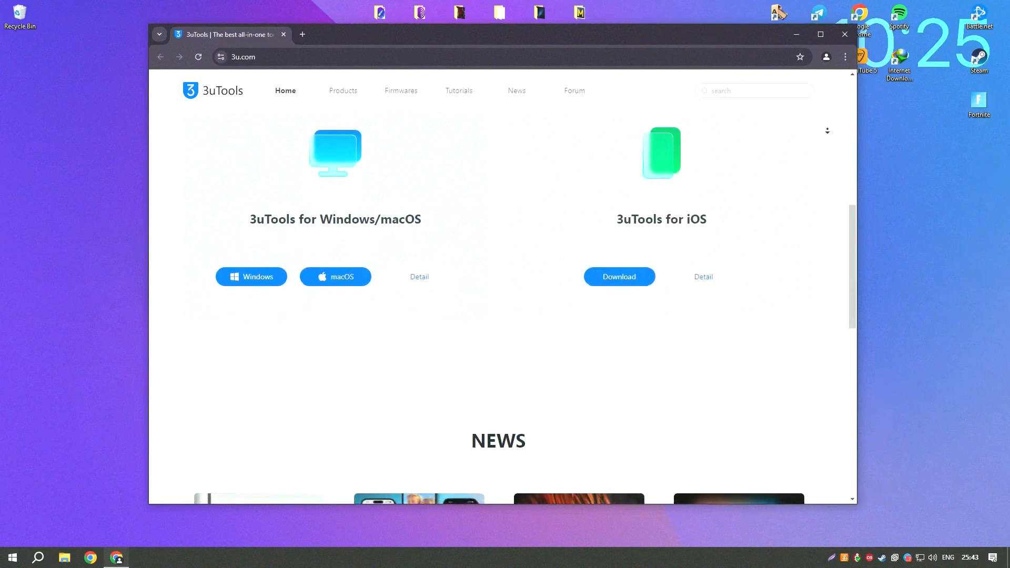
pyautogui.scroll(-3)
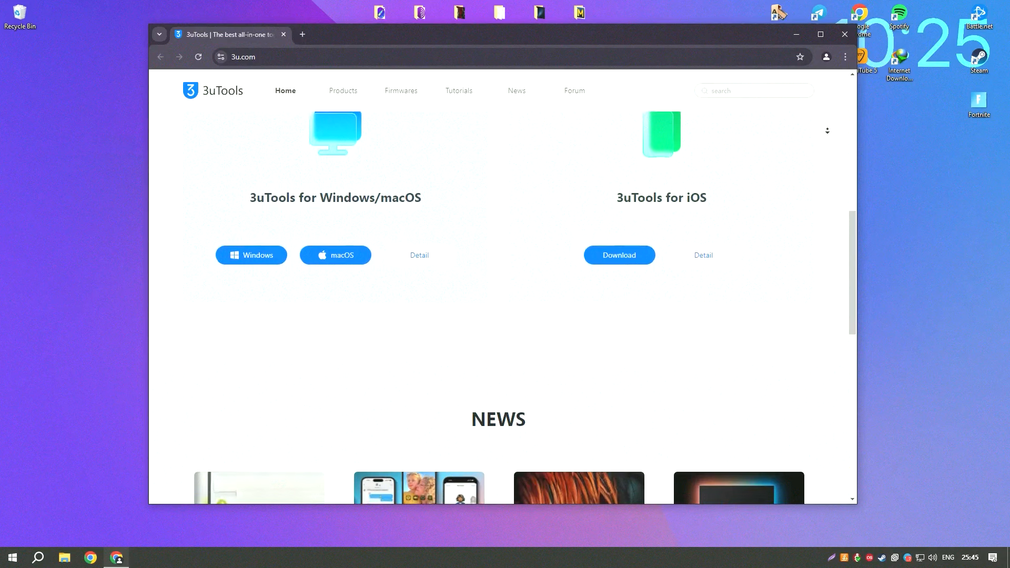
pyautogui.scroll(-3)
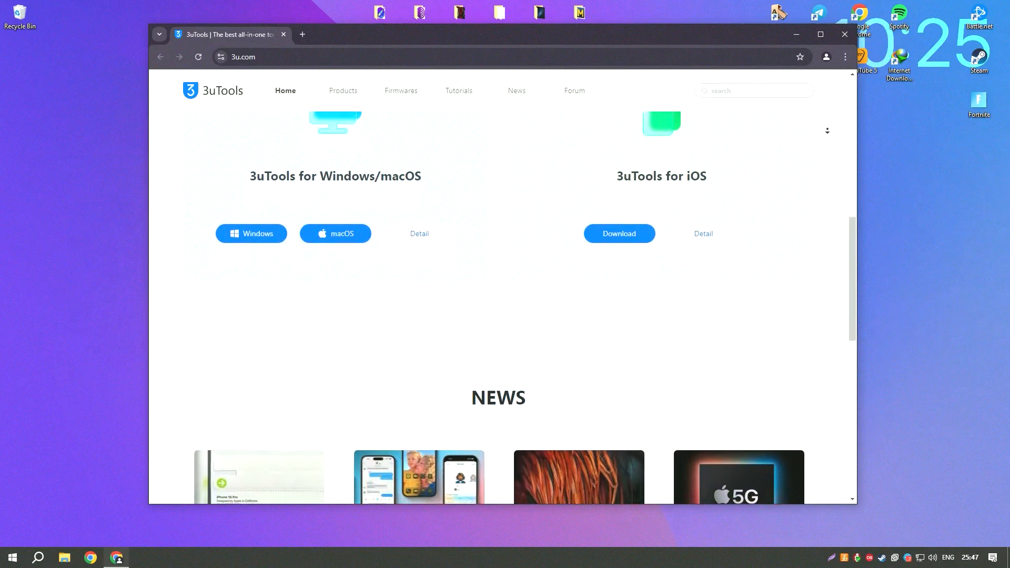
pyautogui.scroll(-3)
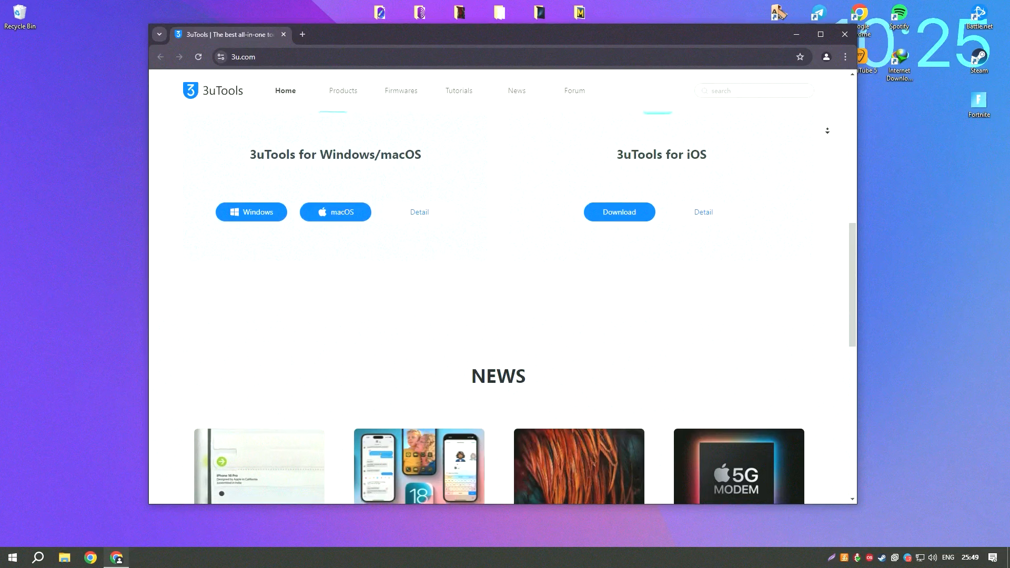
pyautogui.scroll(-3)
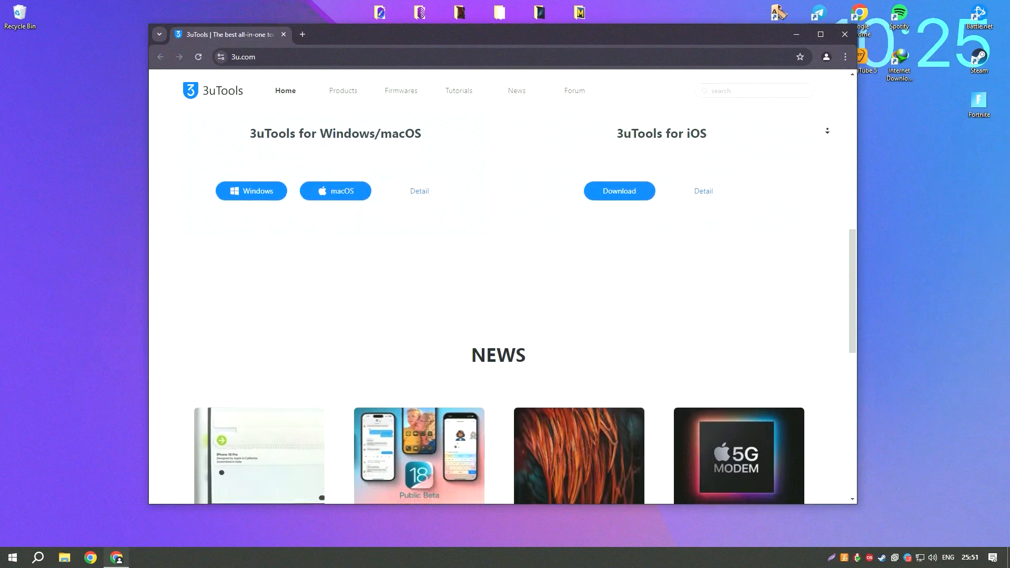
pyautogui.scroll(-3)
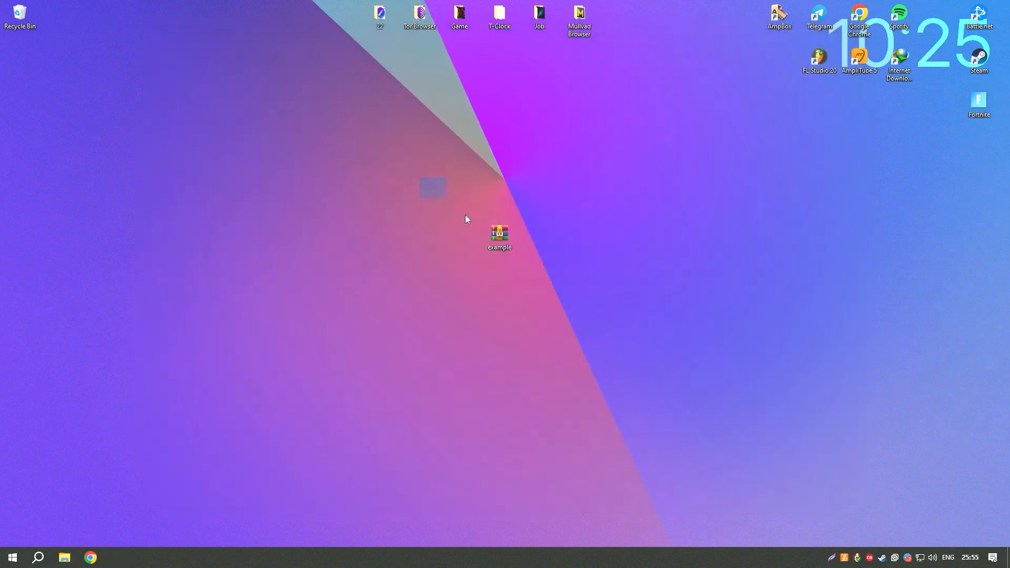
pyautogui.click(499, 237)
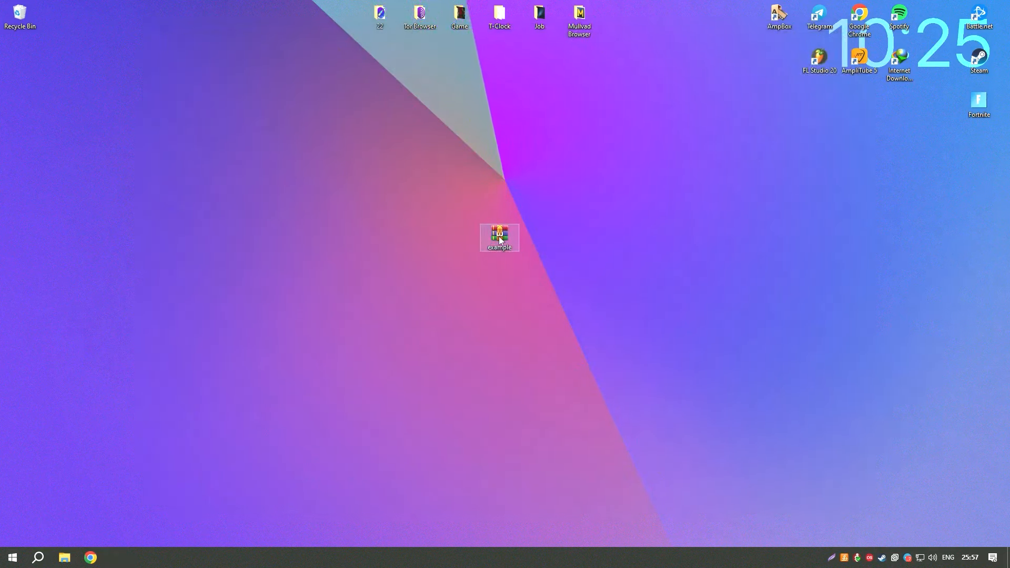
pyautogui.doubleClick(499, 234)
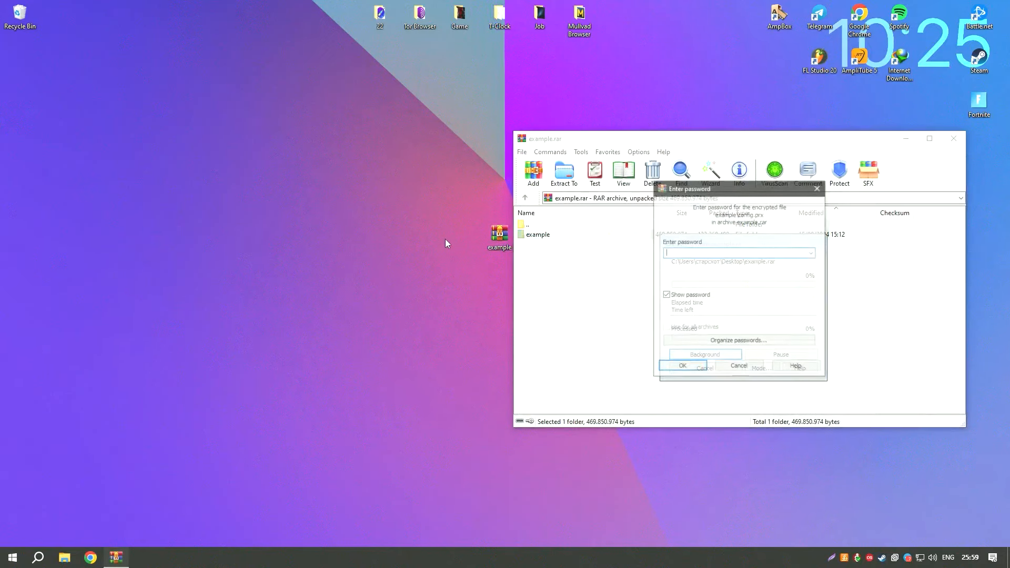
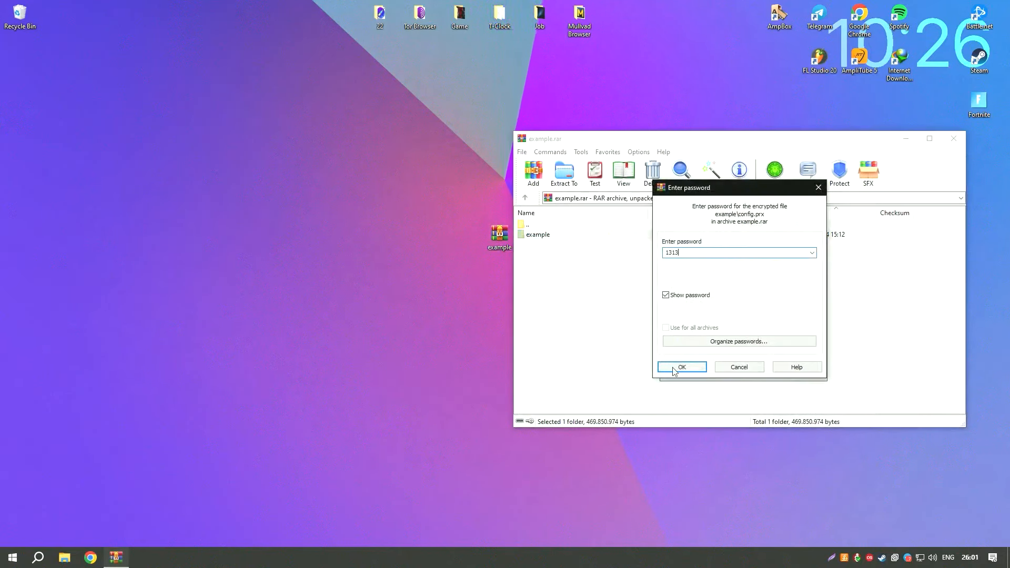
pyautogui.click(680, 366)
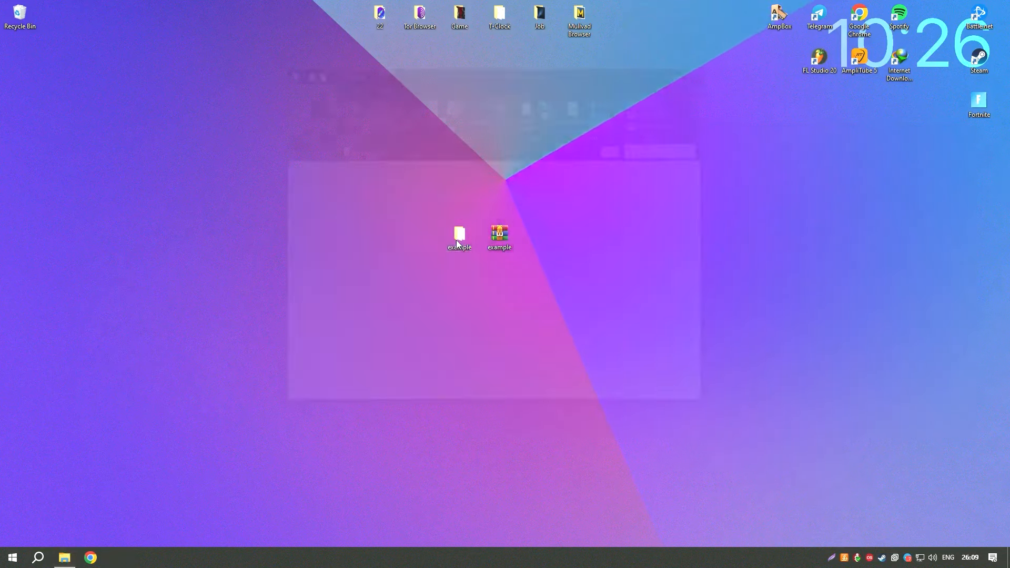
# Launch 3uTools from the extracted example item and switch to the Wallpapers tab.
pyautogui.doubleClick(499, 234)
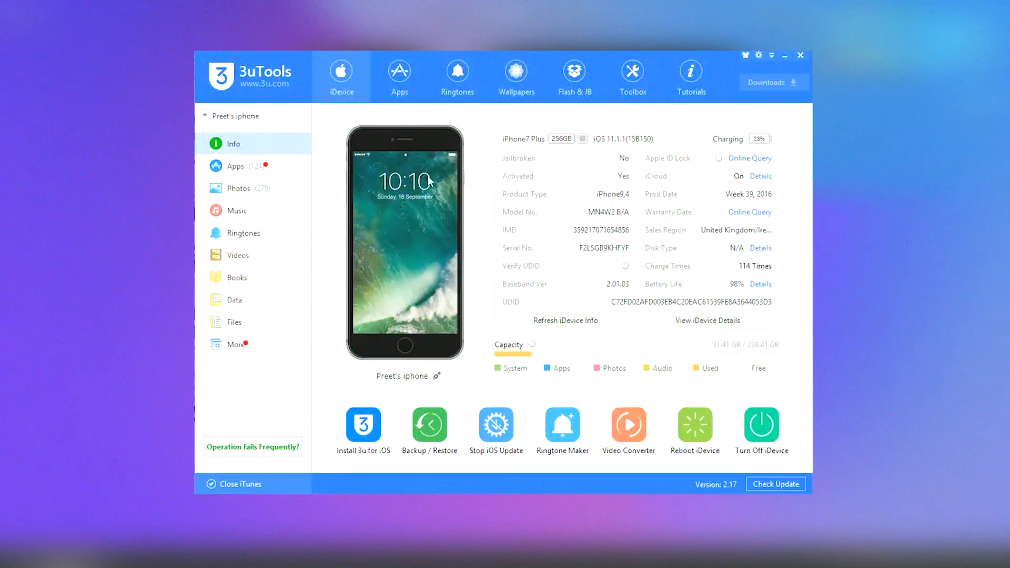
pyautogui.moveTo(335, 212)
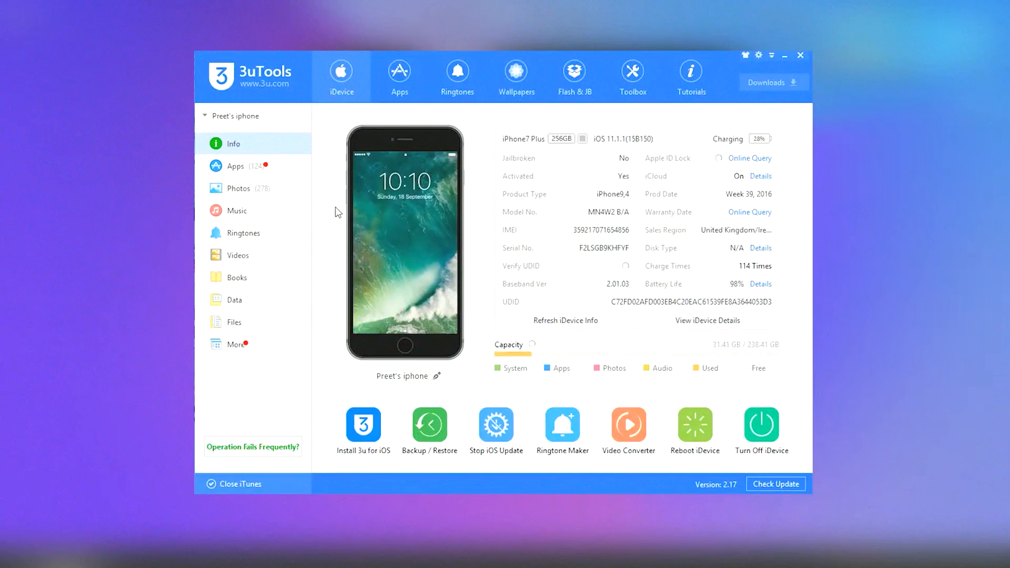
pyautogui.moveTo(322, 244)
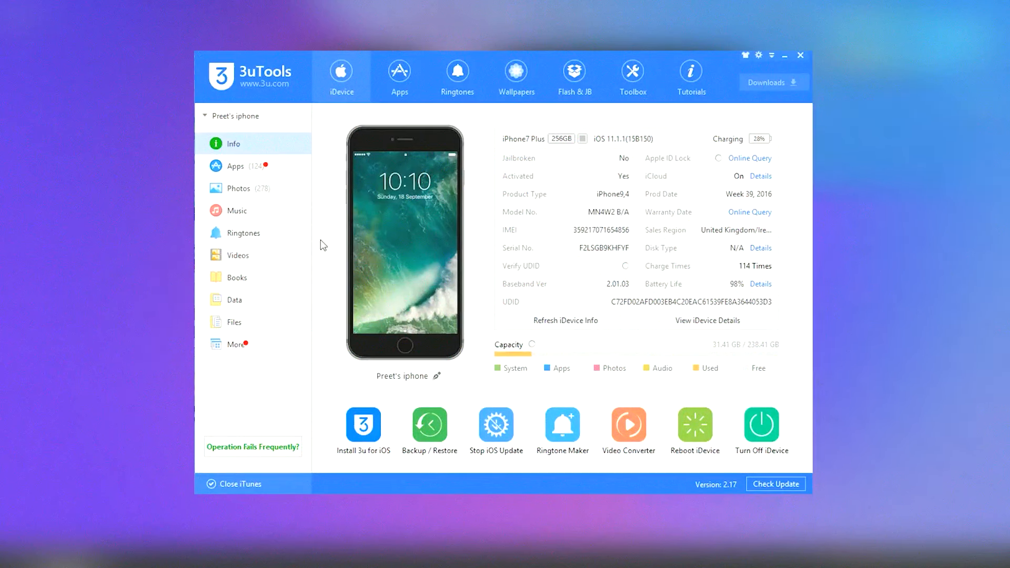
pyautogui.moveTo(284, 232)
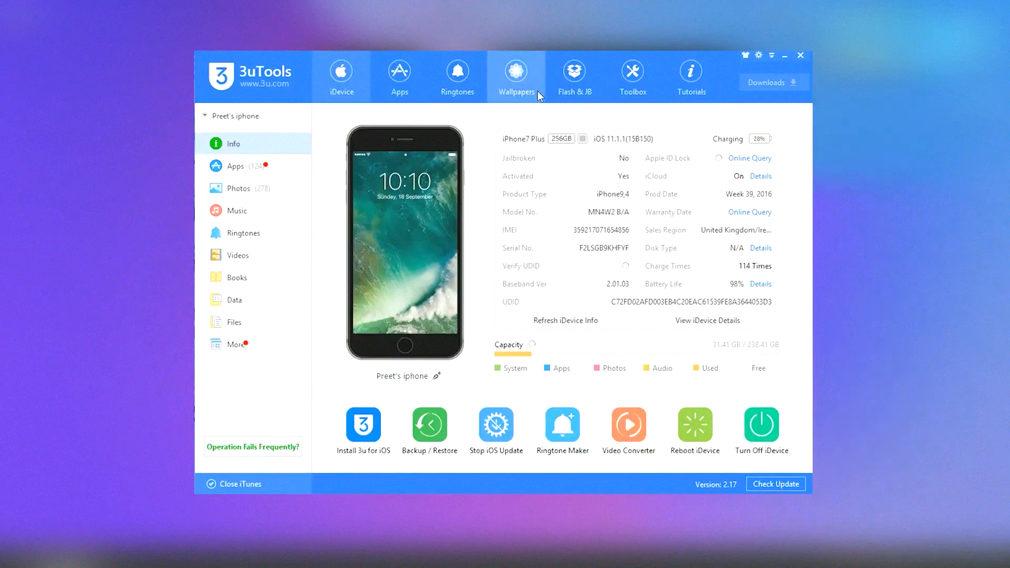
pyautogui.click(515, 74)
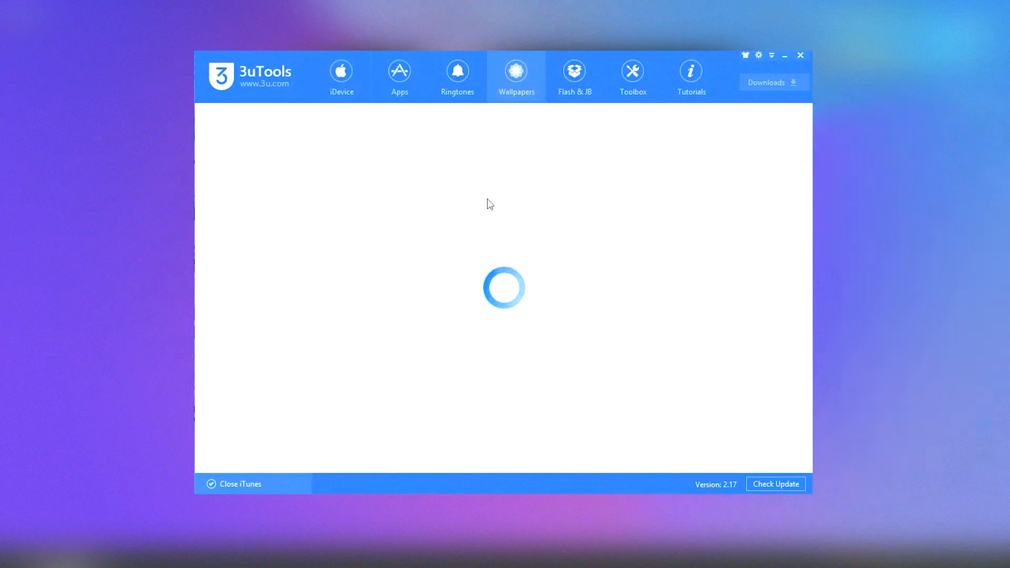